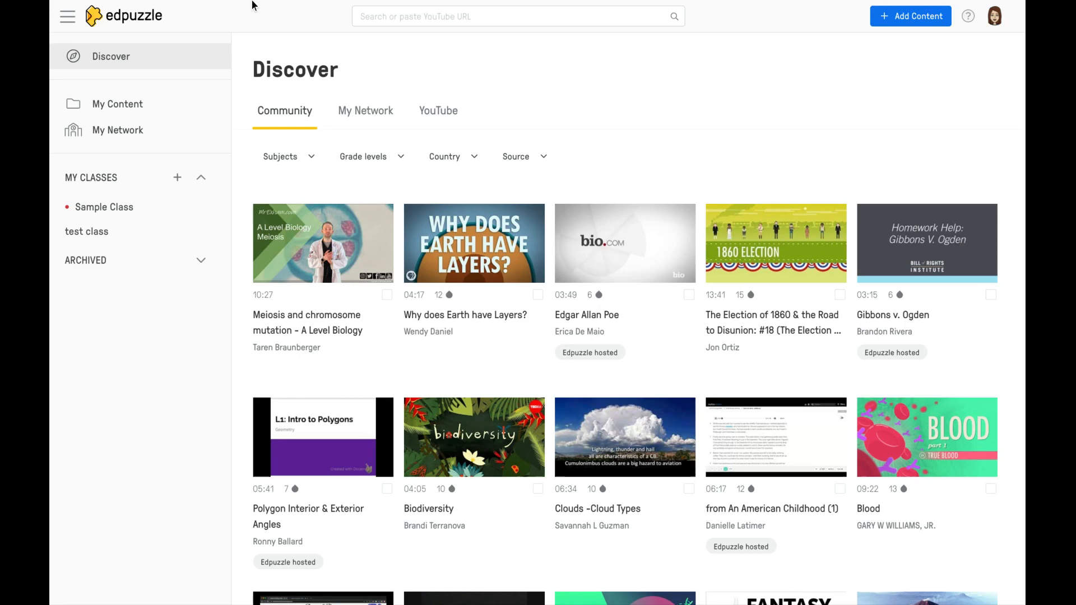
mouse_move(125, 56)
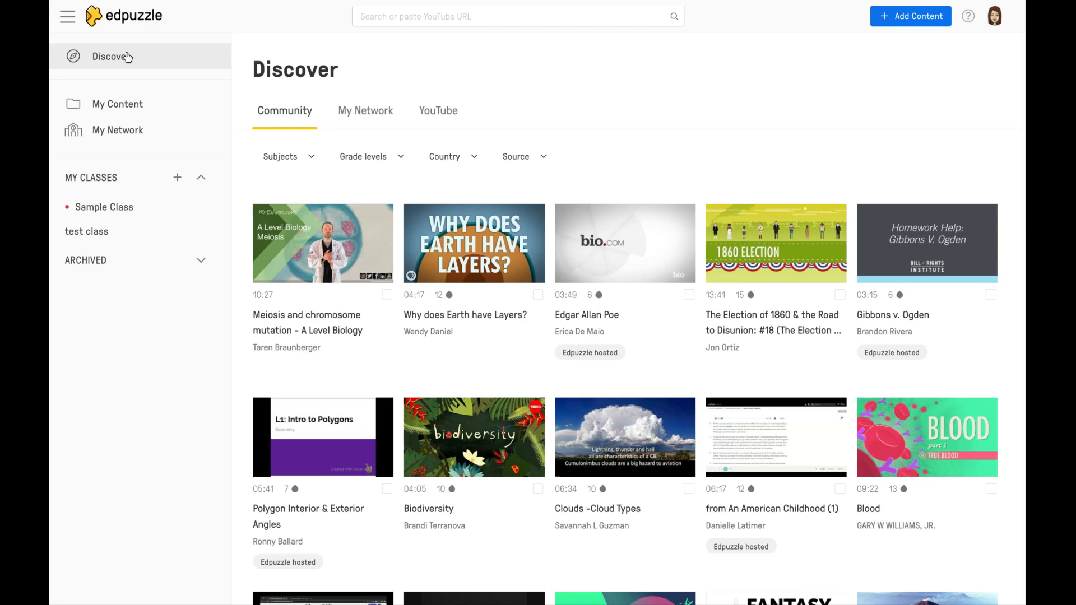
mouse_move(130, 59)
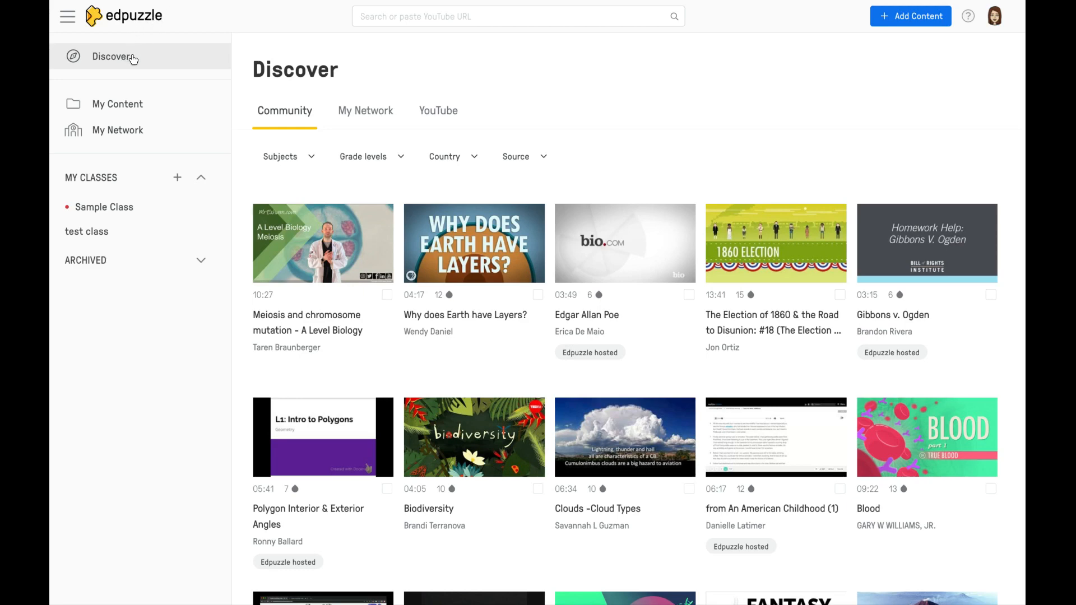
mouse_move(134, 59)
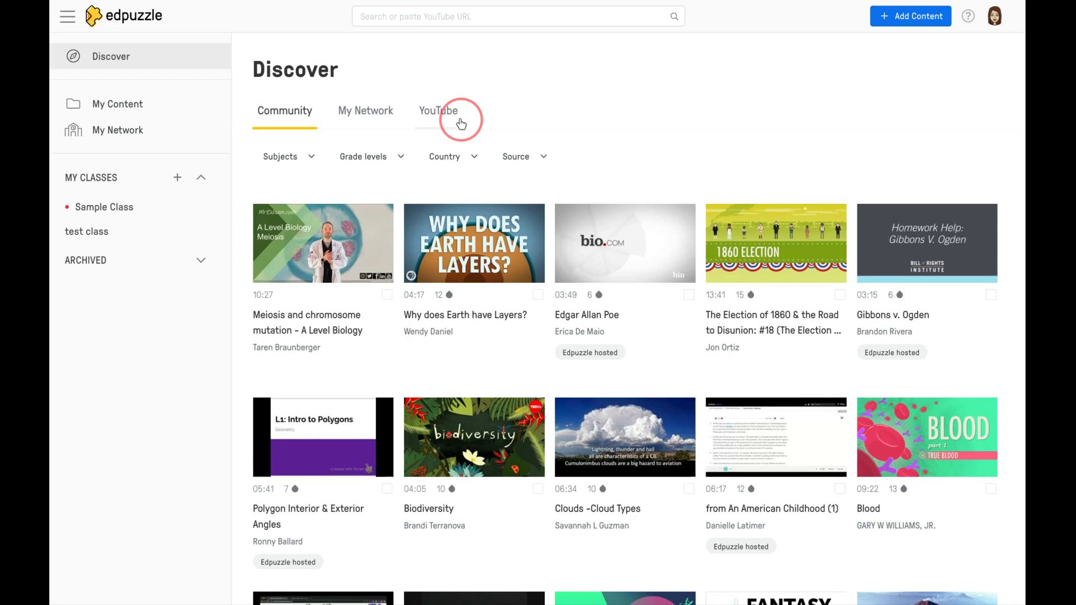
- Switch Discover to the YouTube collection with channel filters like National Geographic and Veritasium
click(438, 110)
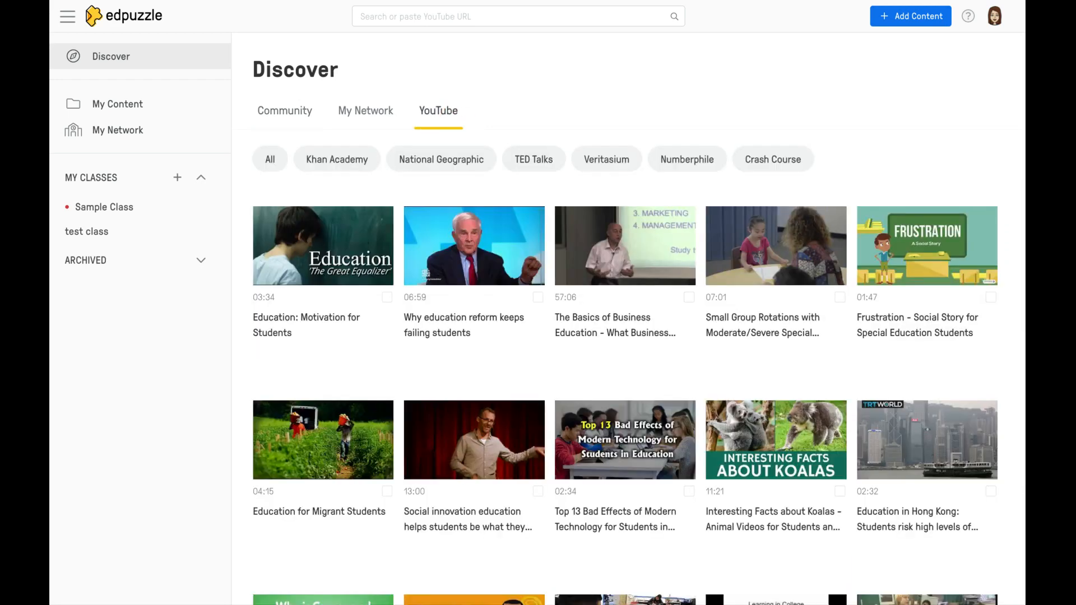
mouse_move(415, 168)
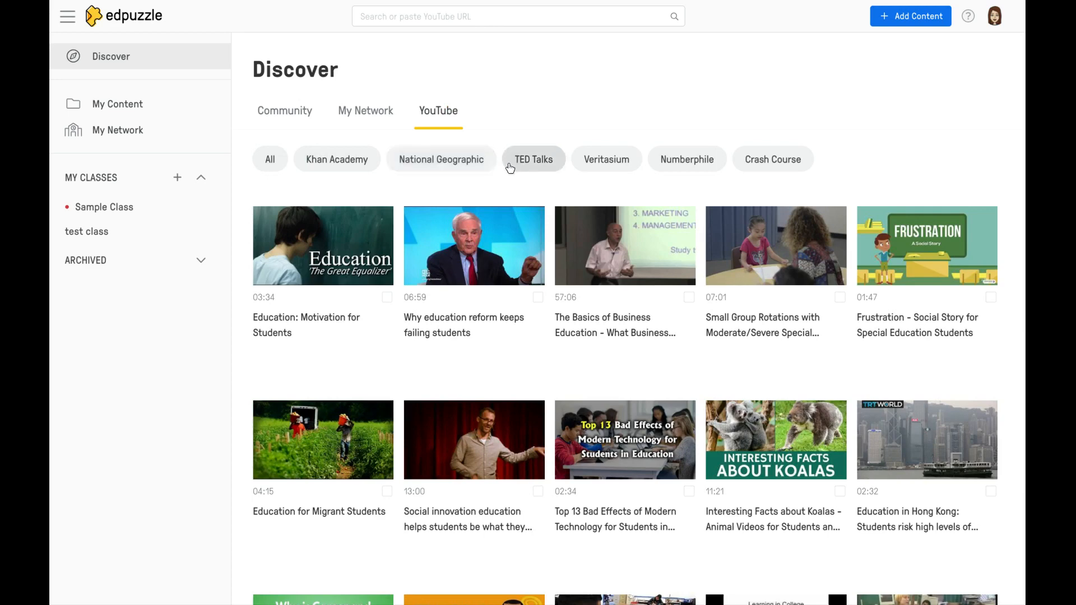
mouse_move(529, 168)
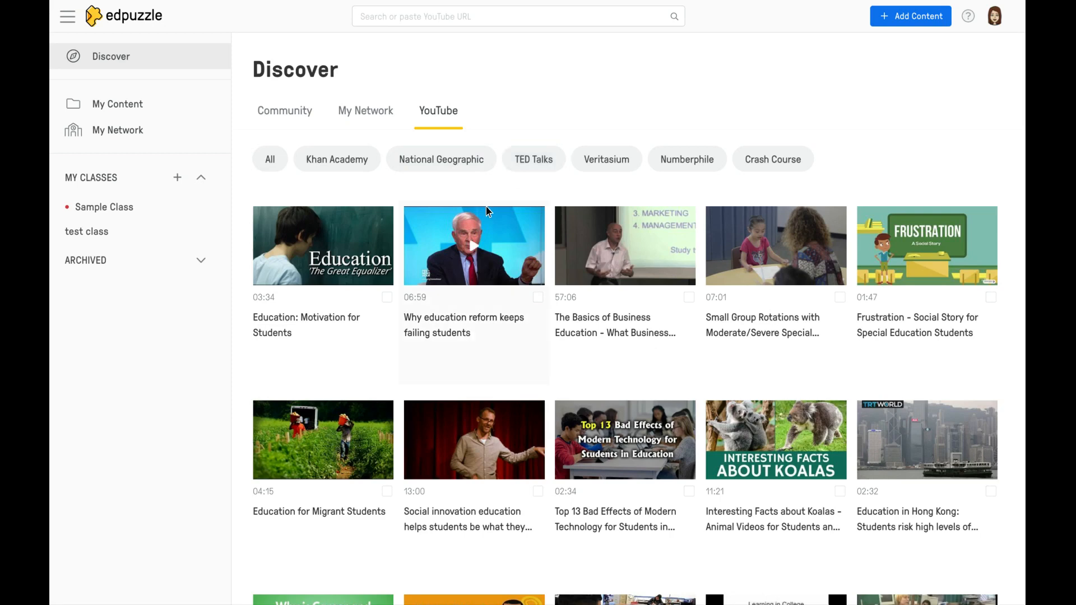
mouse_move(480, 256)
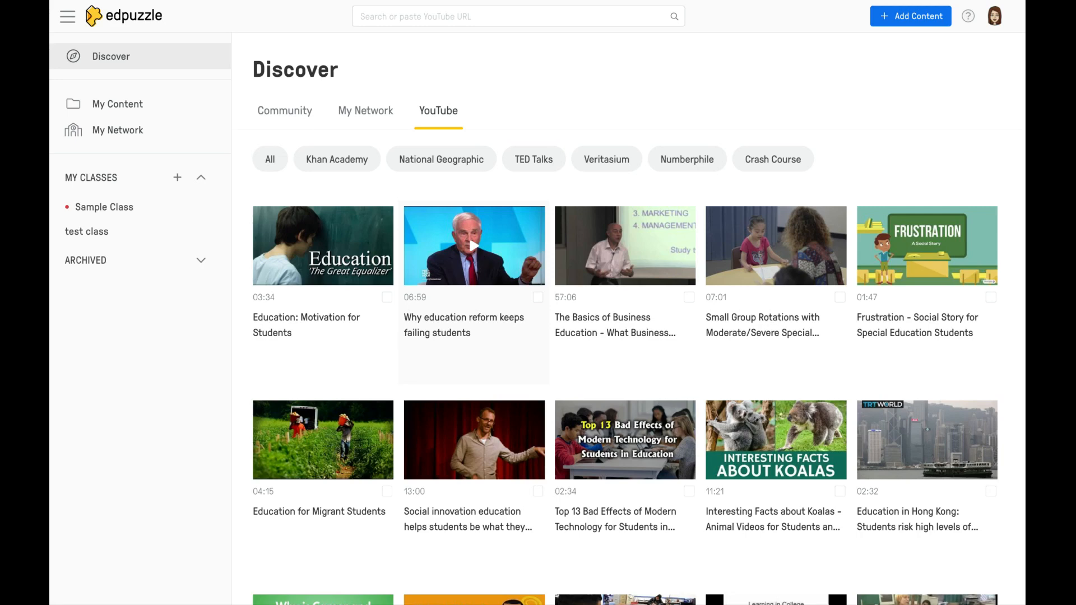
mouse_move(177, 197)
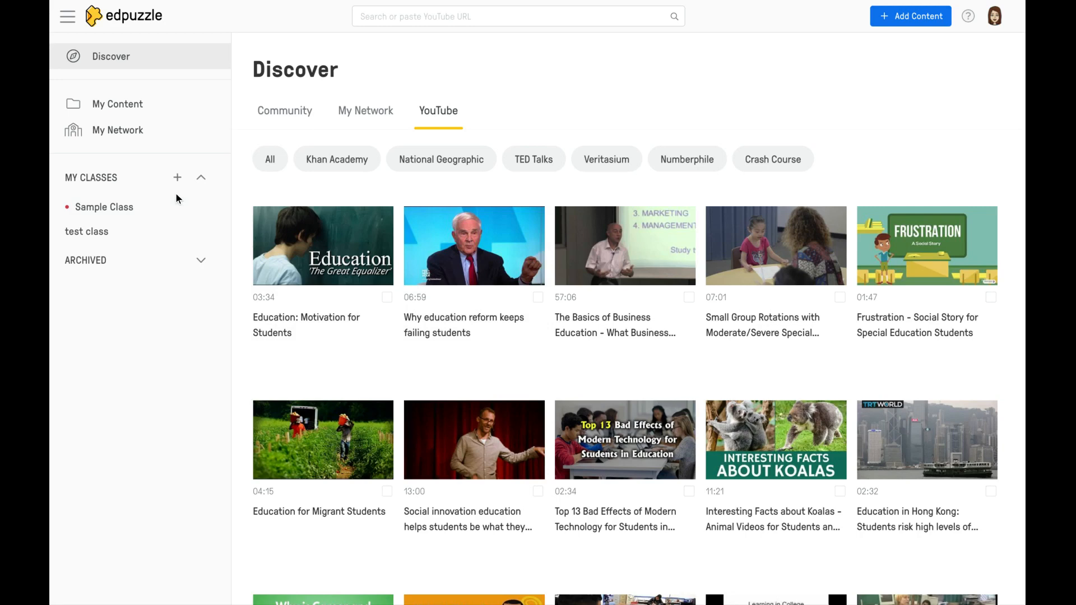
mouse_move(131, 111)
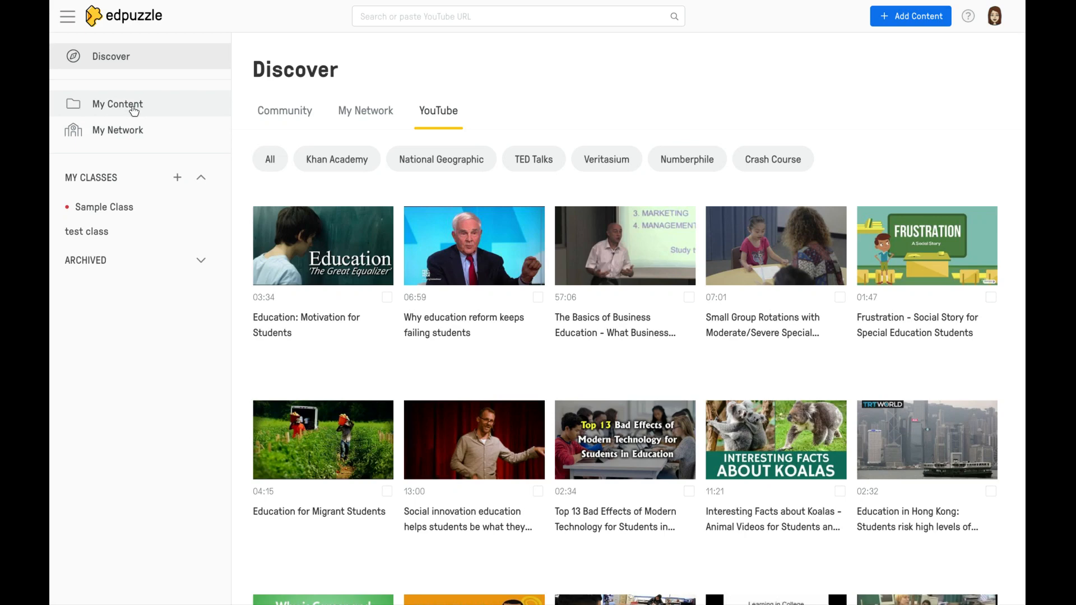
- Open My Content to list folders Module 5, ELA and Science above saved videos
click(117, 104)
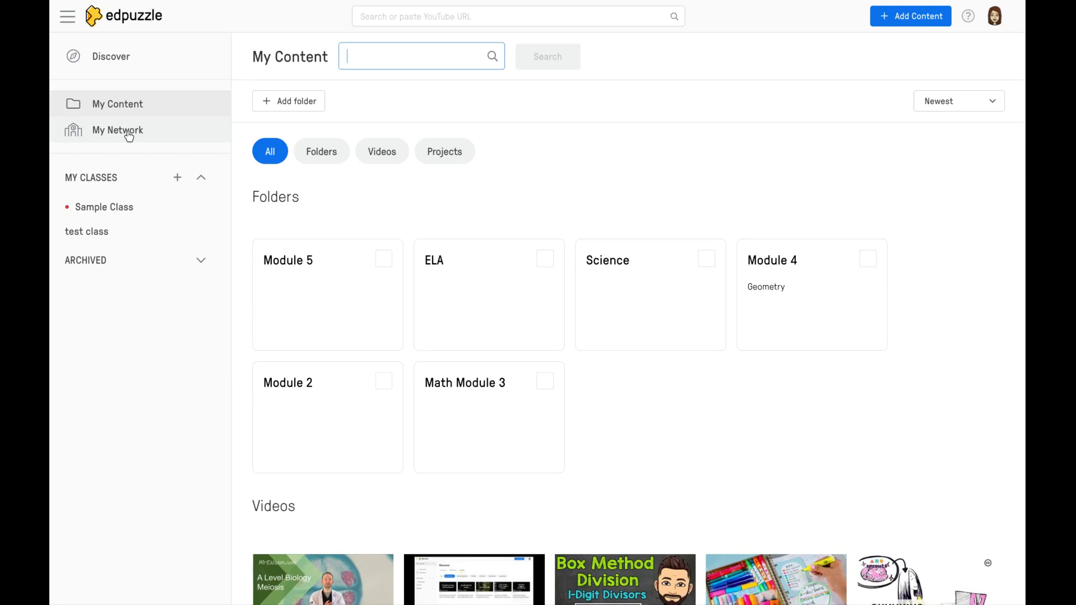
mouse_move(117, 180)
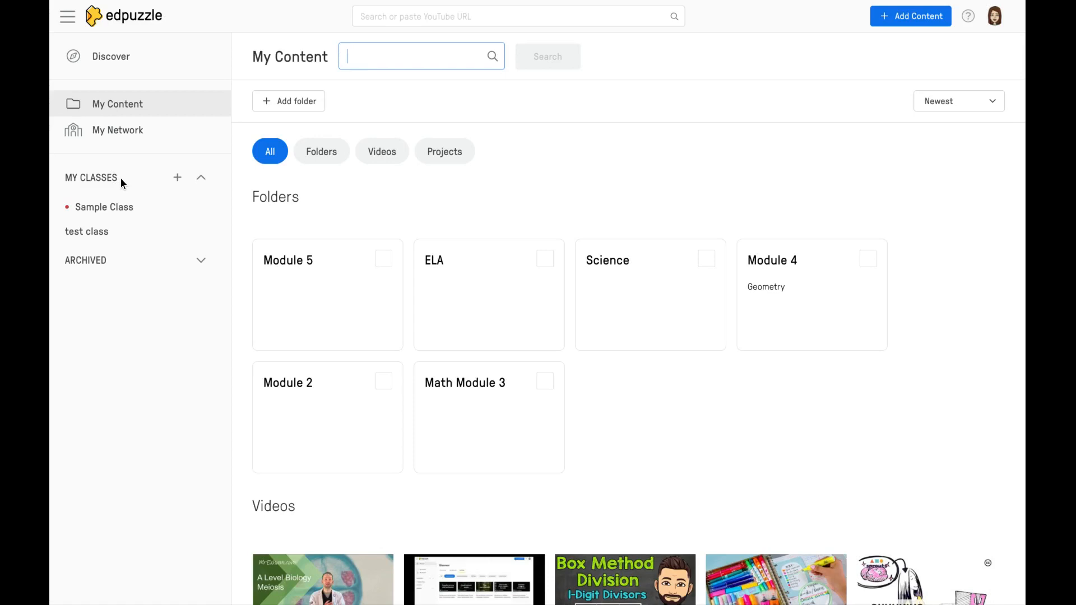
mouse_move(121, 183)
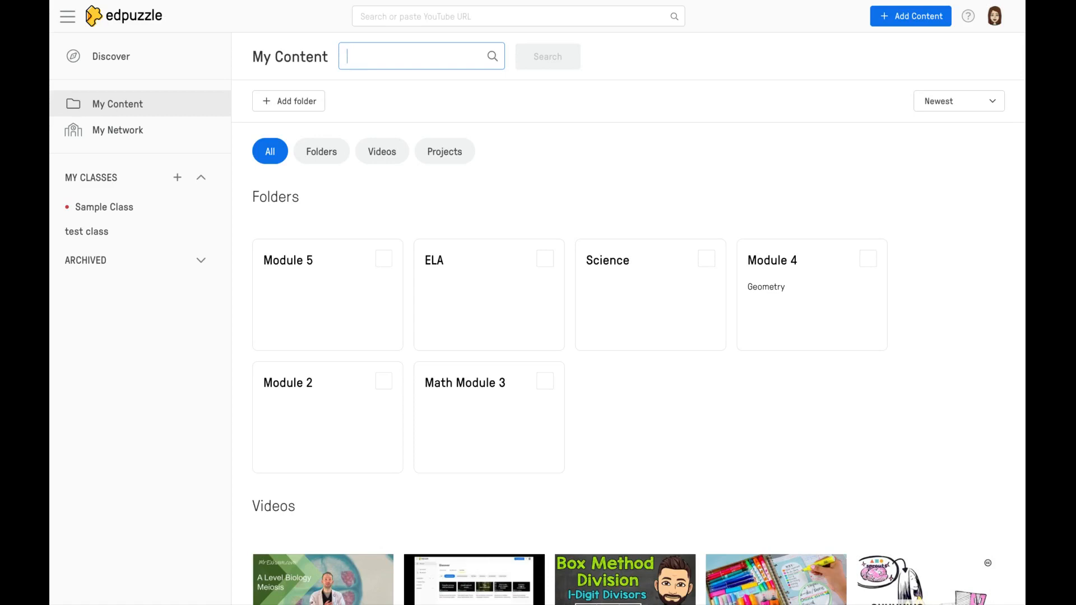
mouse_move(117, 201)
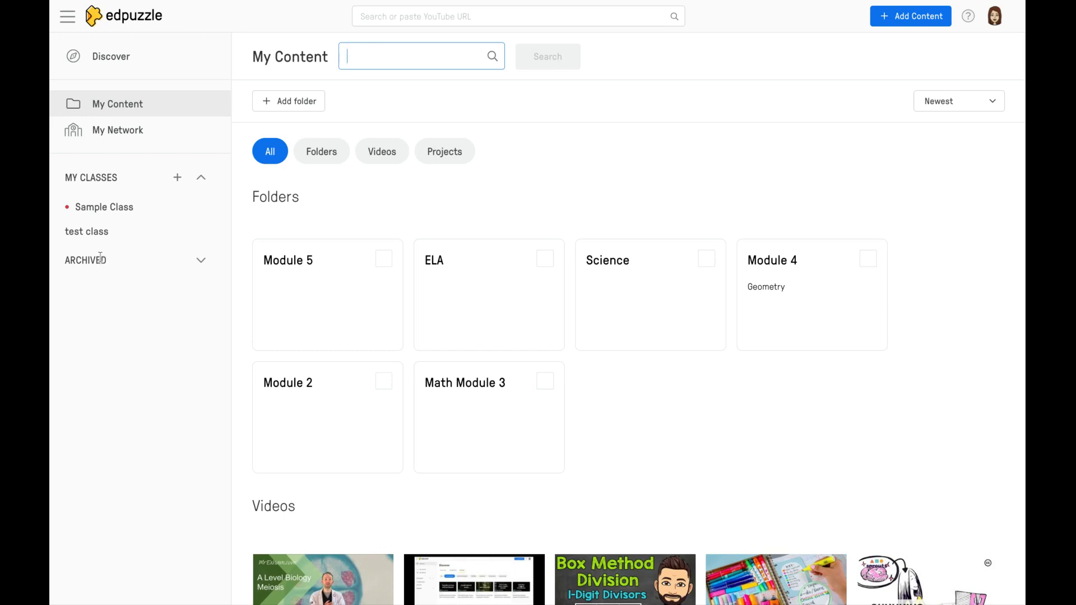
mouse_move(322, 37)
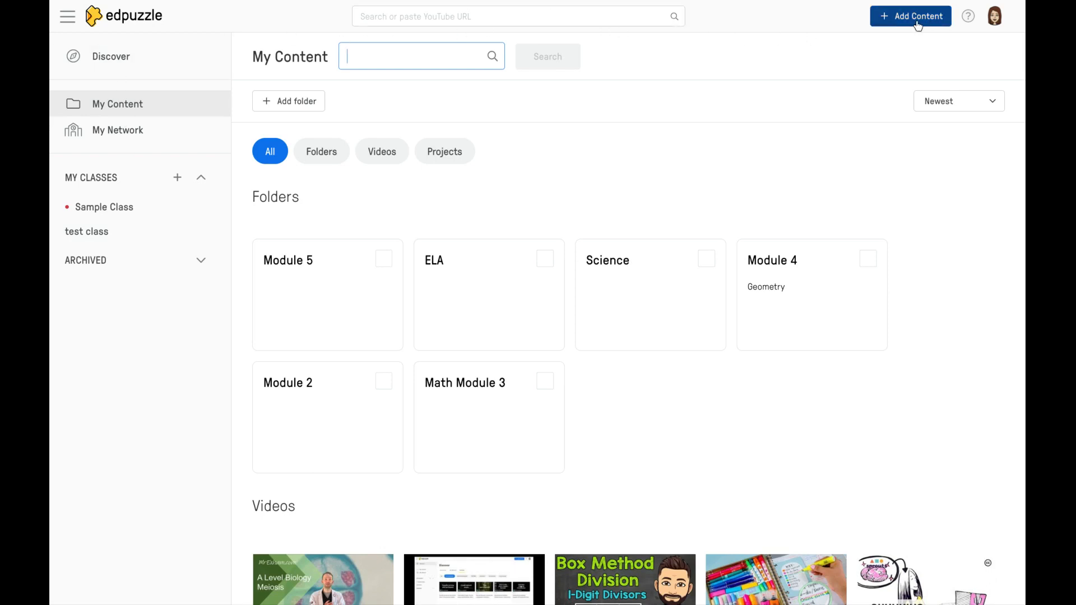
- Show the Add Content menu: discover content, upload video, record video, student project
click(910, 16)
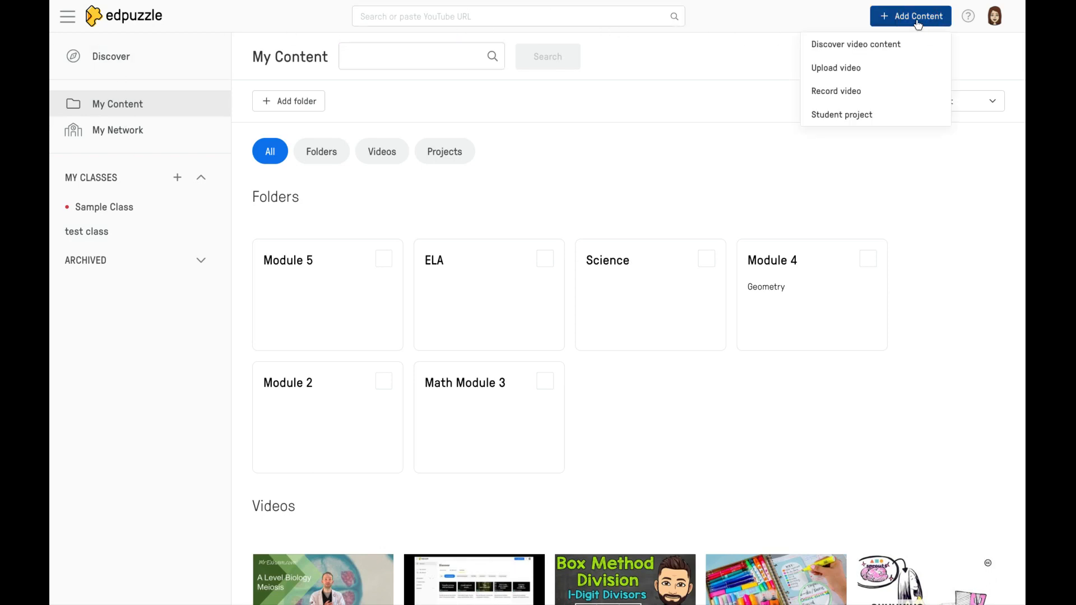
mouse_move(885, 48)
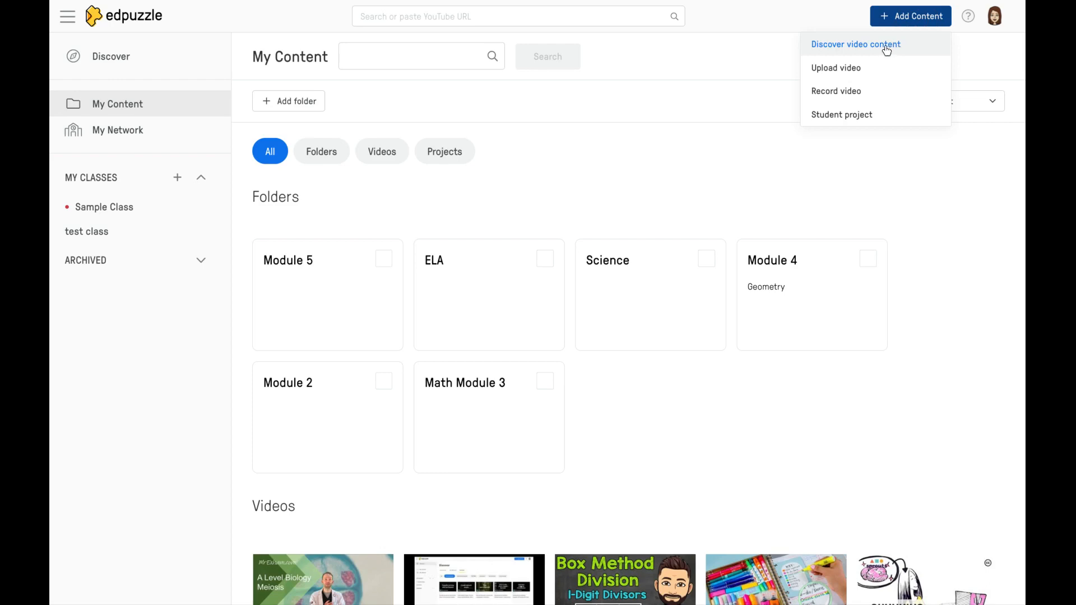
mouse_move(856, 70)
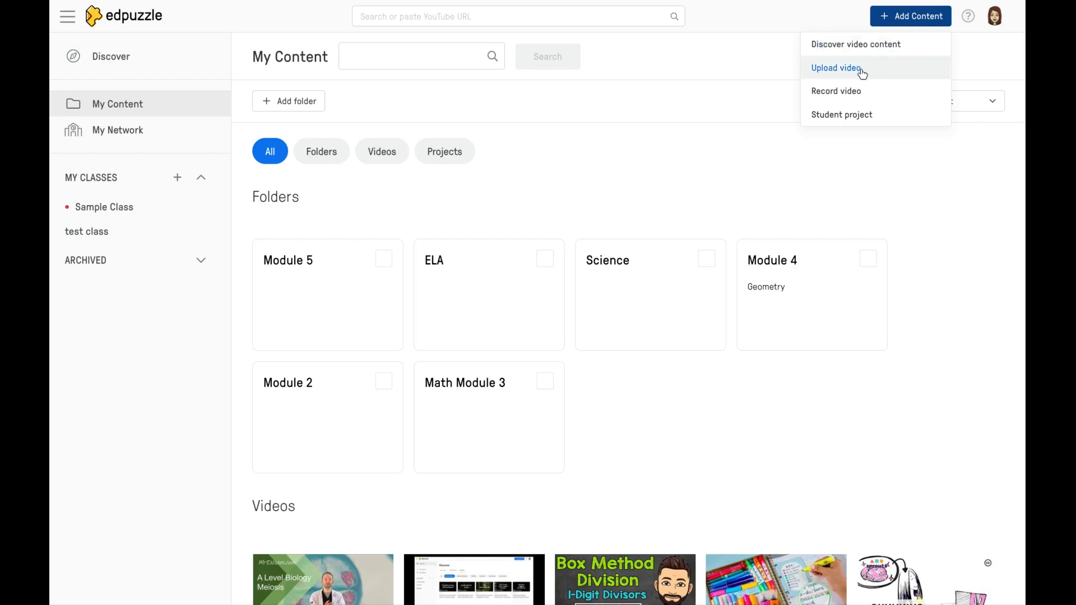
mouse_move(866, 73)
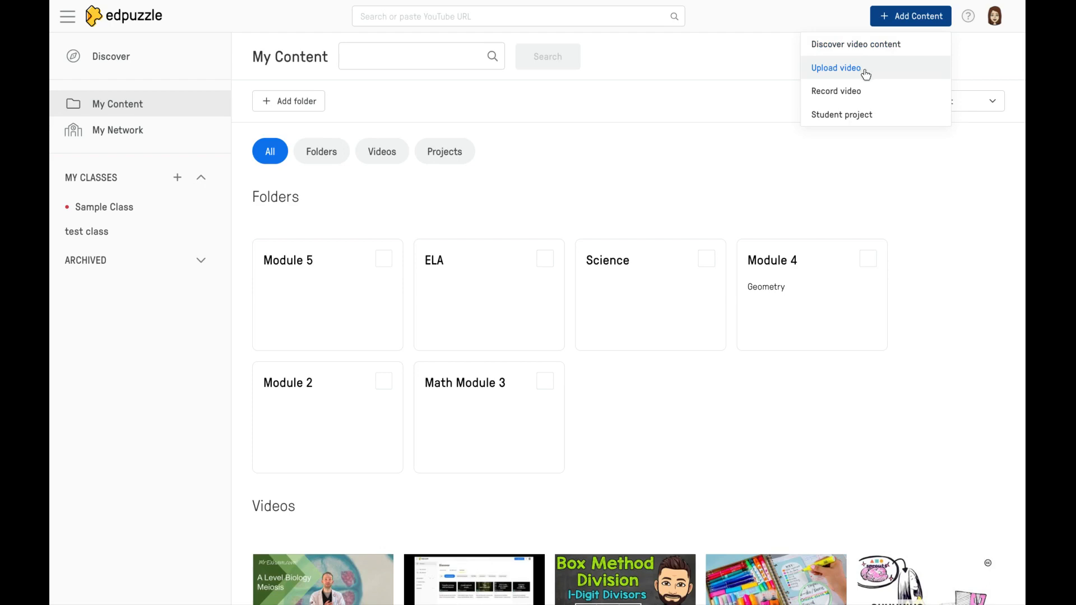
mouse_move(862, 72)
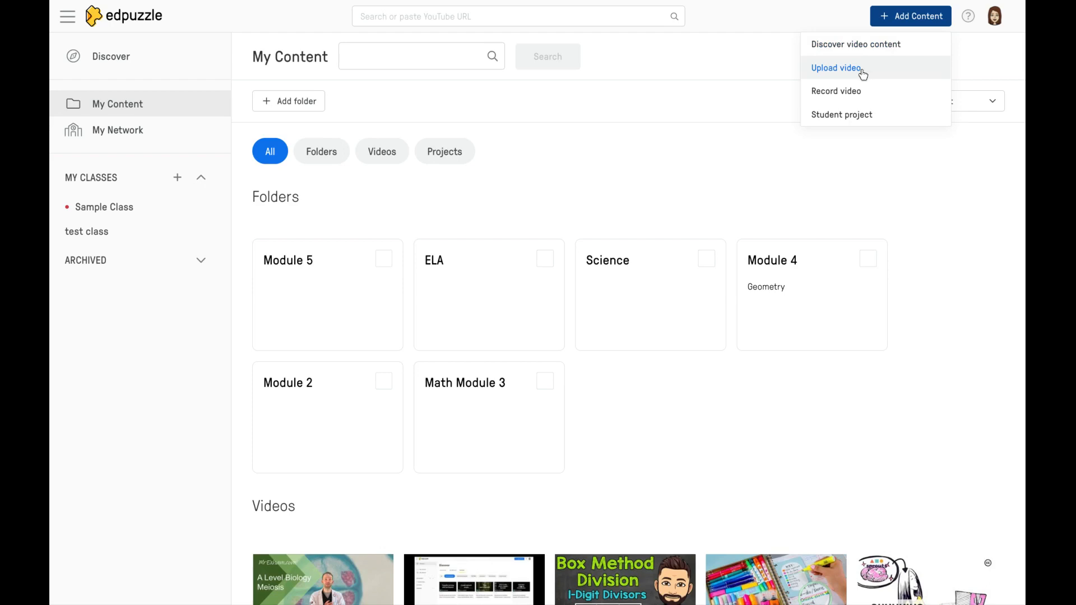
mouse_move(862, 91)
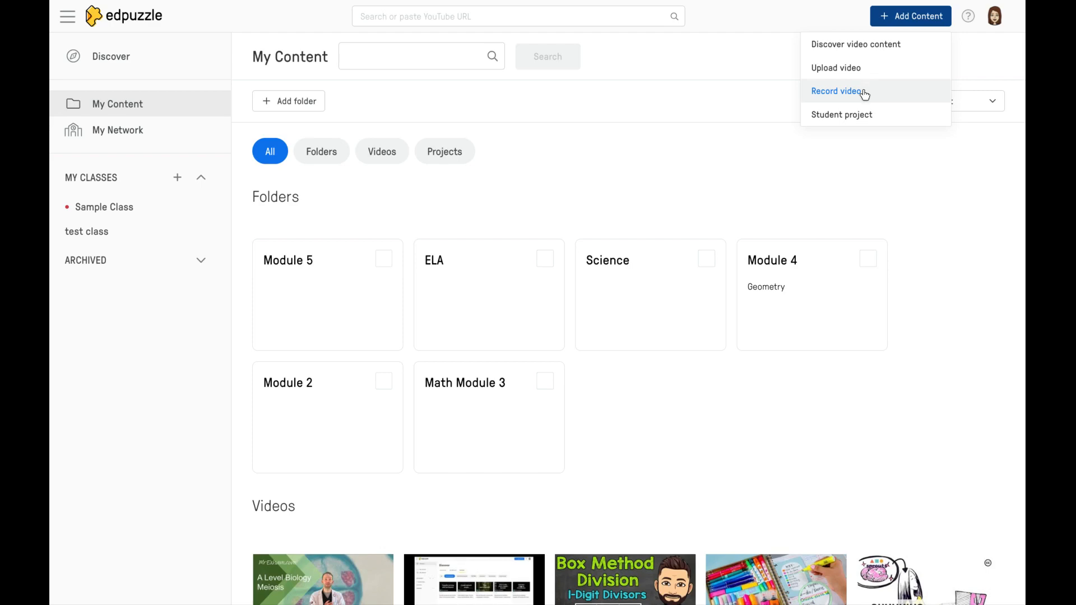
mouse_move(868, 105)
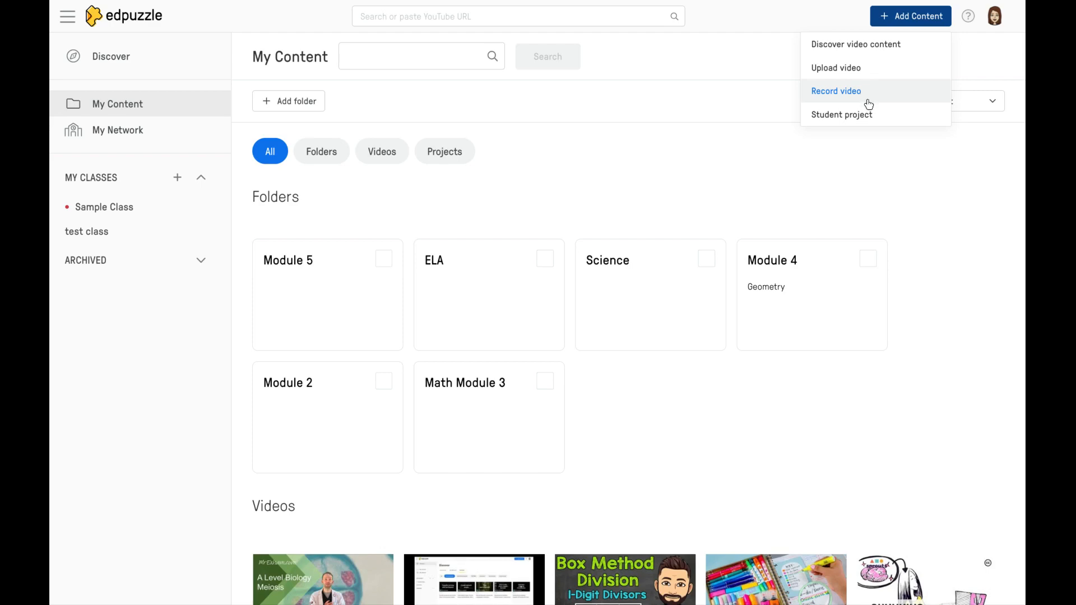
mouse_move(866, 114)
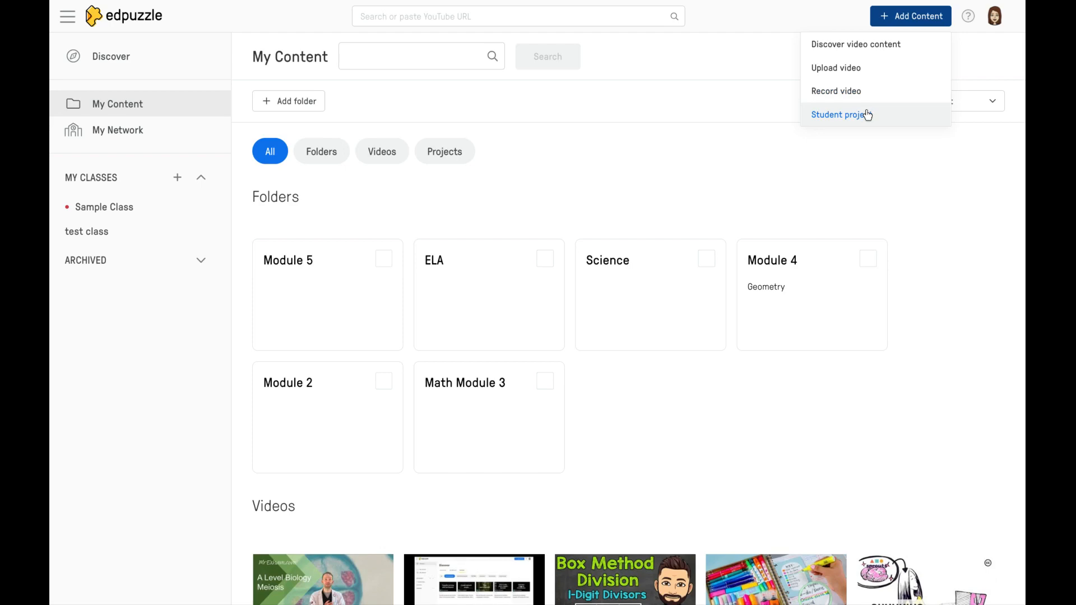
mouse_move(954, 15)
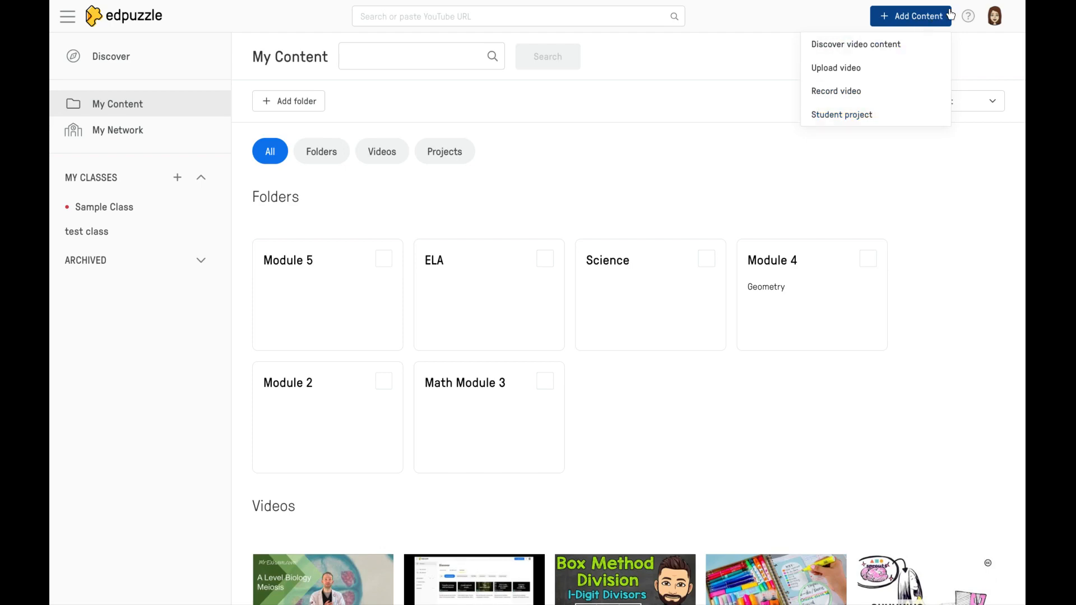
mouse_move(974, 21)
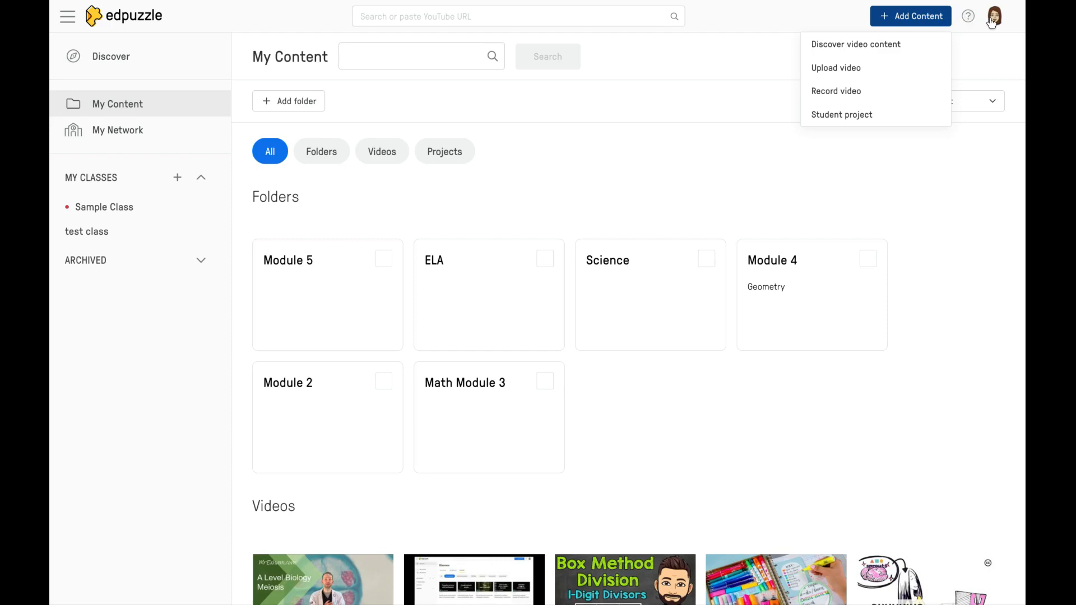
mouse_move(1000, 22)
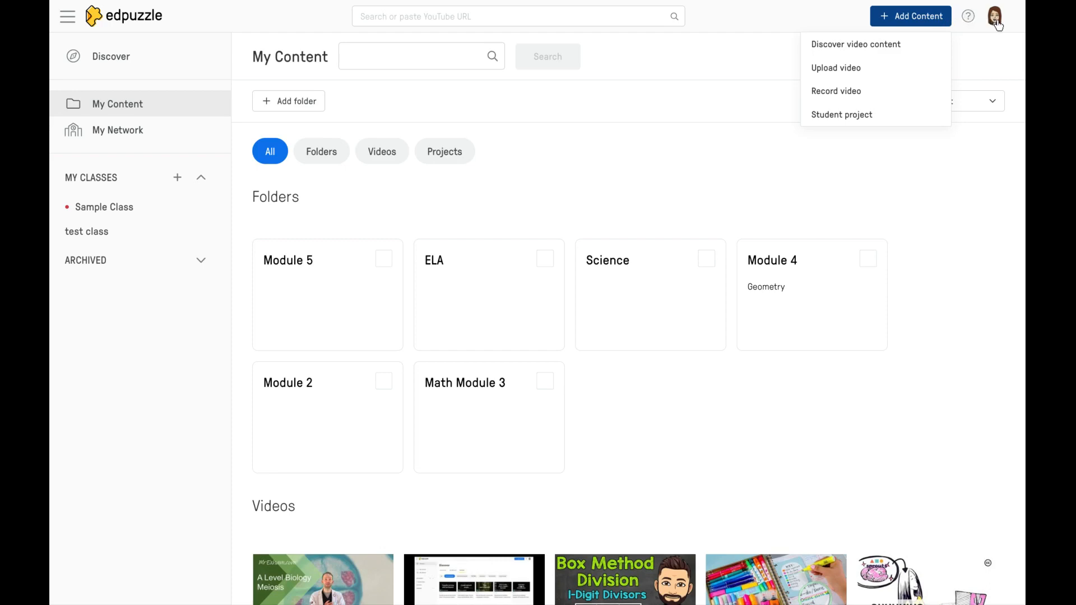